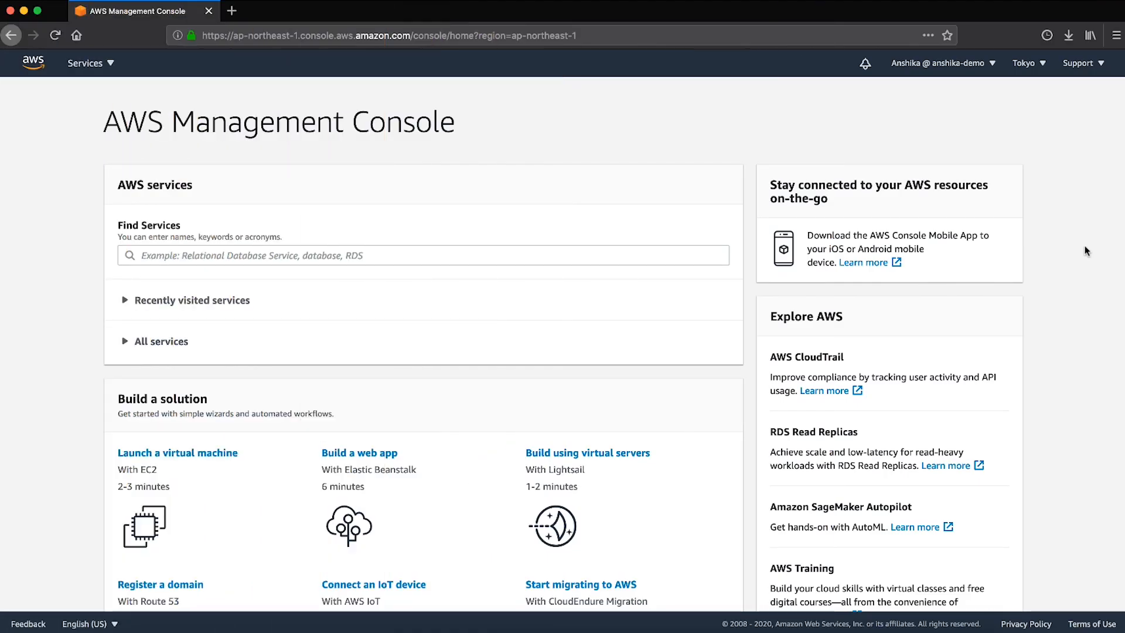
- Find and launch the VPC service from the console's service search
click(423, 256)
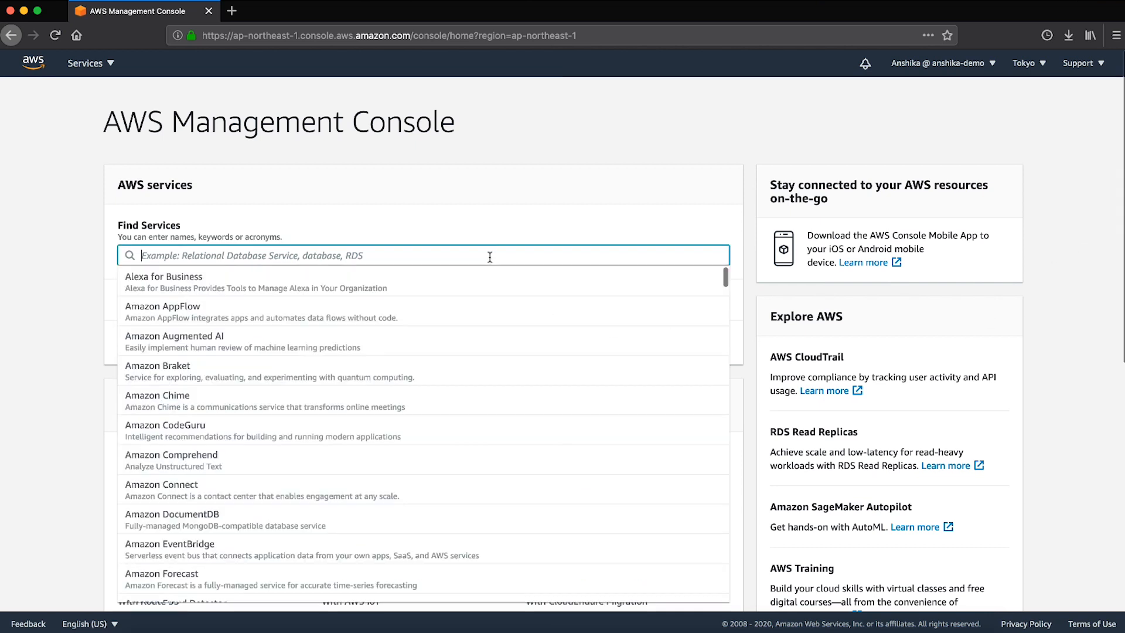
text(vpc)
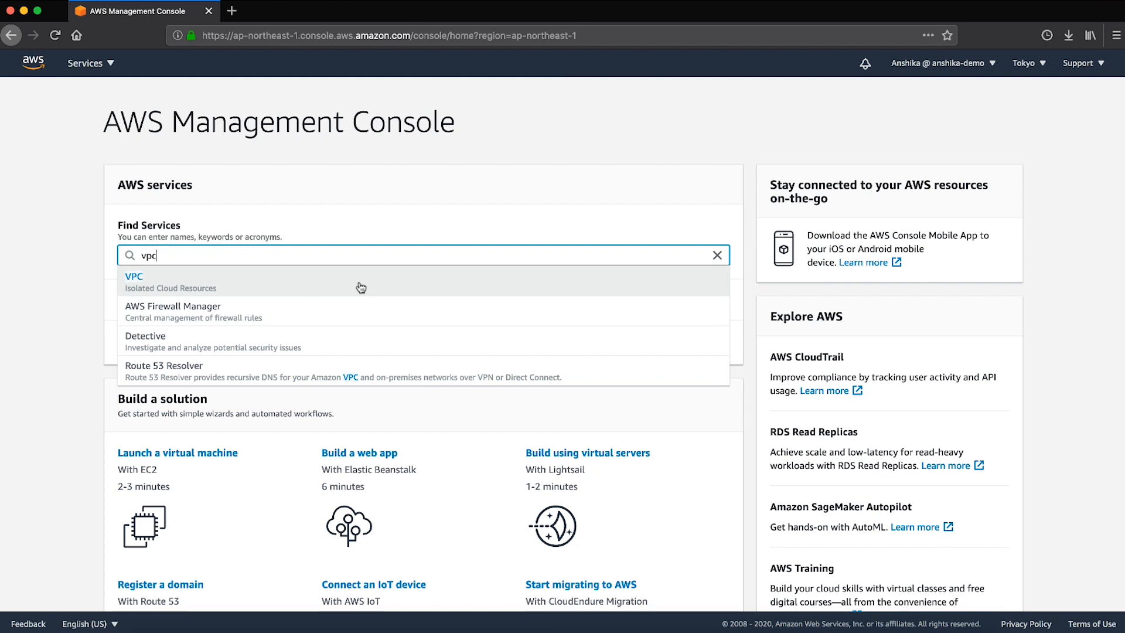
click(134, 283)
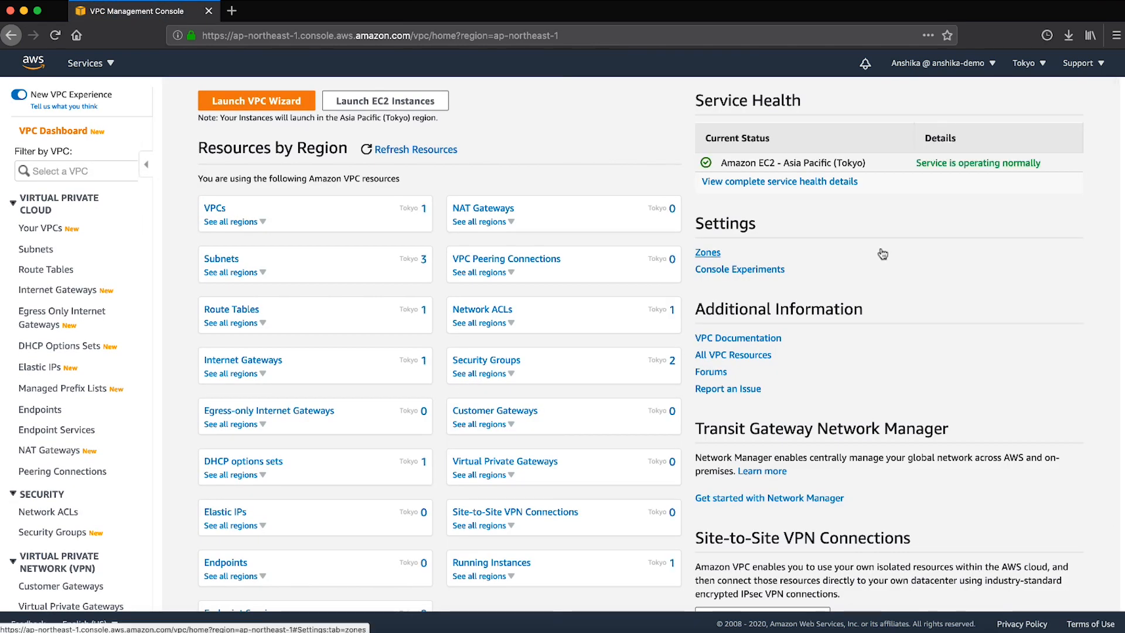
- View the default VPC's details from Your VPCs, confirming DNS hostnames and resolution are Enabled
click(213, 208)
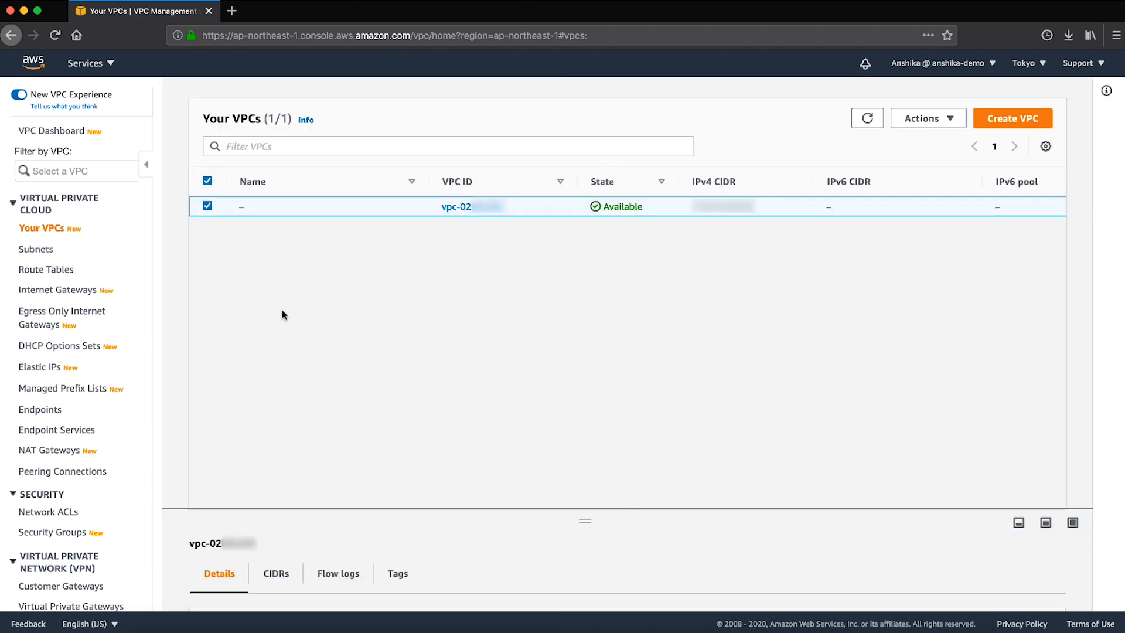
click(457, 207)
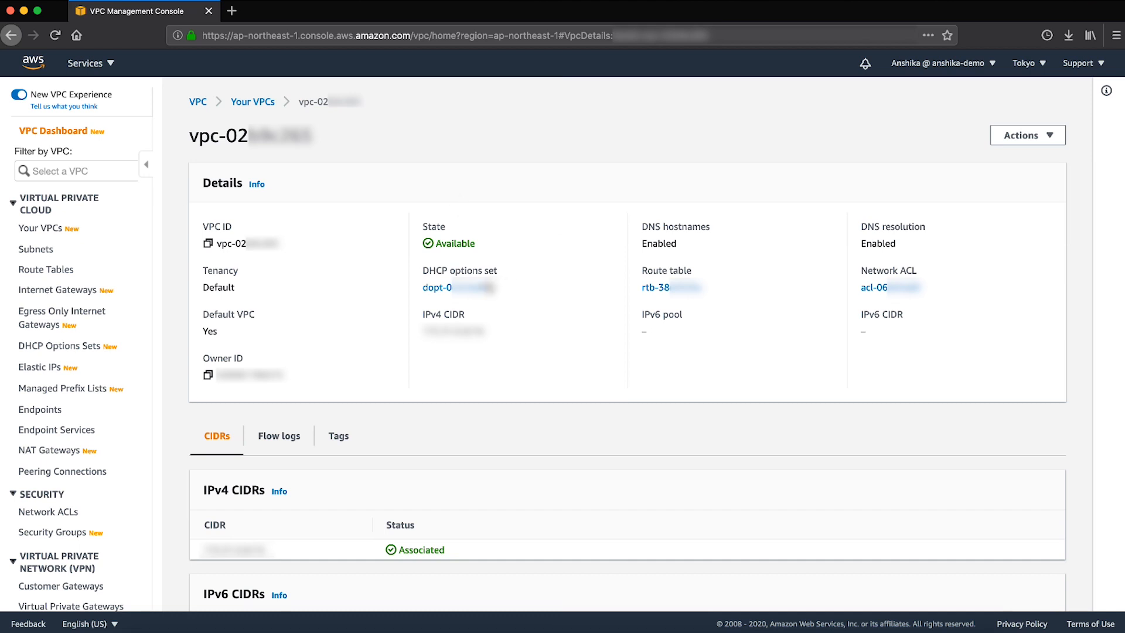
- Inspect the VPC's DHCP options set, confirming the compute.internal domain and AmazonProvidedDNS servers
click(436, 287)
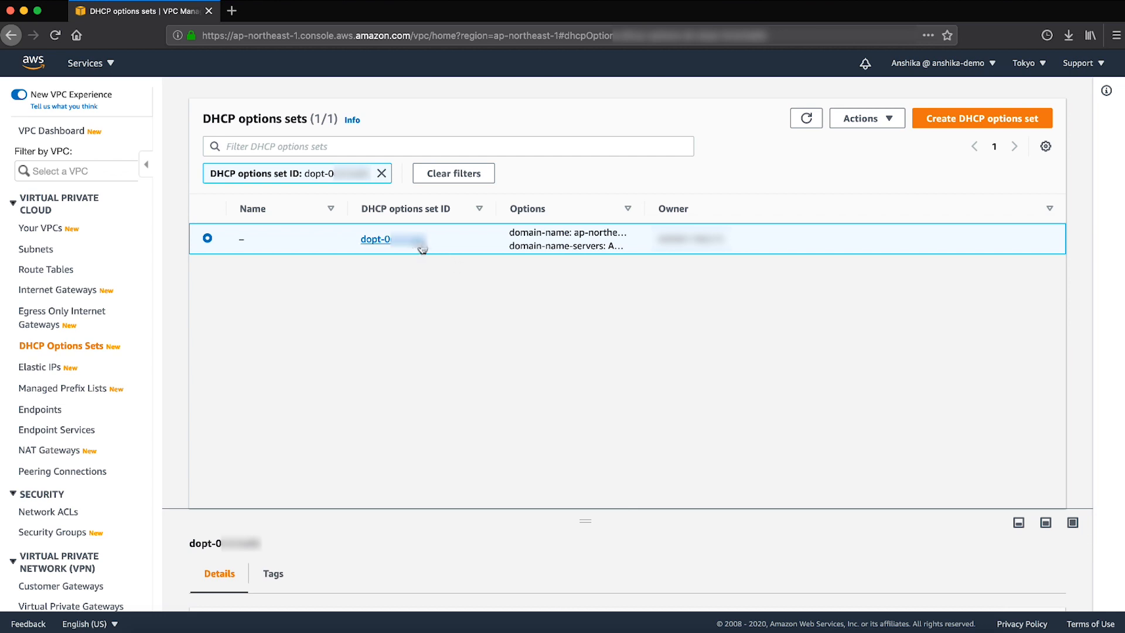
click(377, 239)
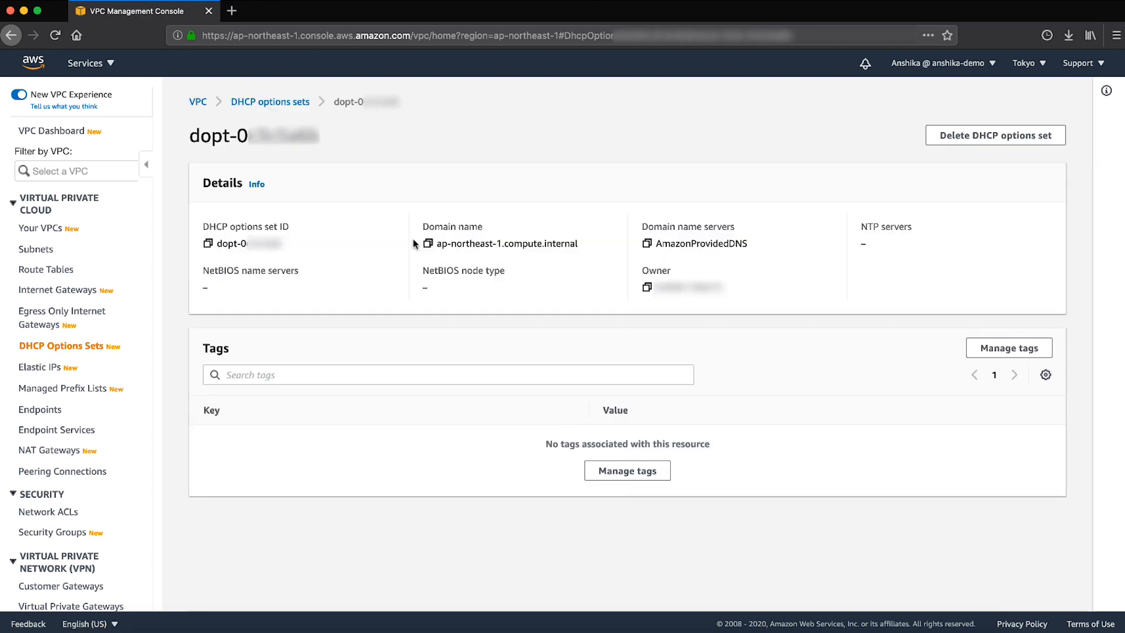
click(693, 235)
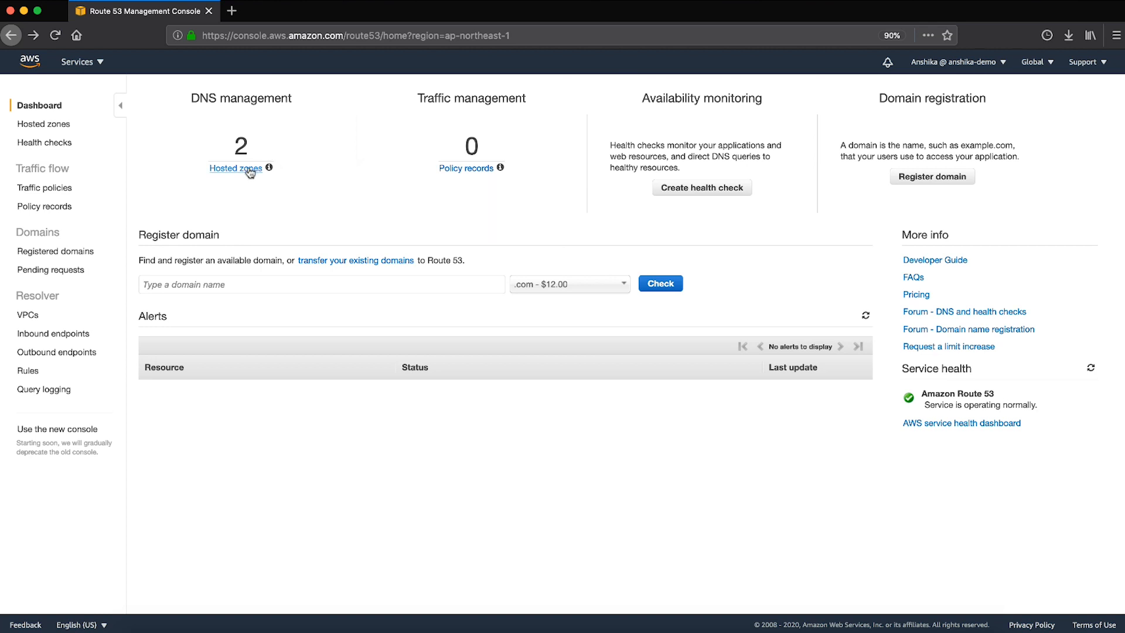
- List the Route 53 hosted zones and view the myprivatezone.com private zone
click(236, 168)
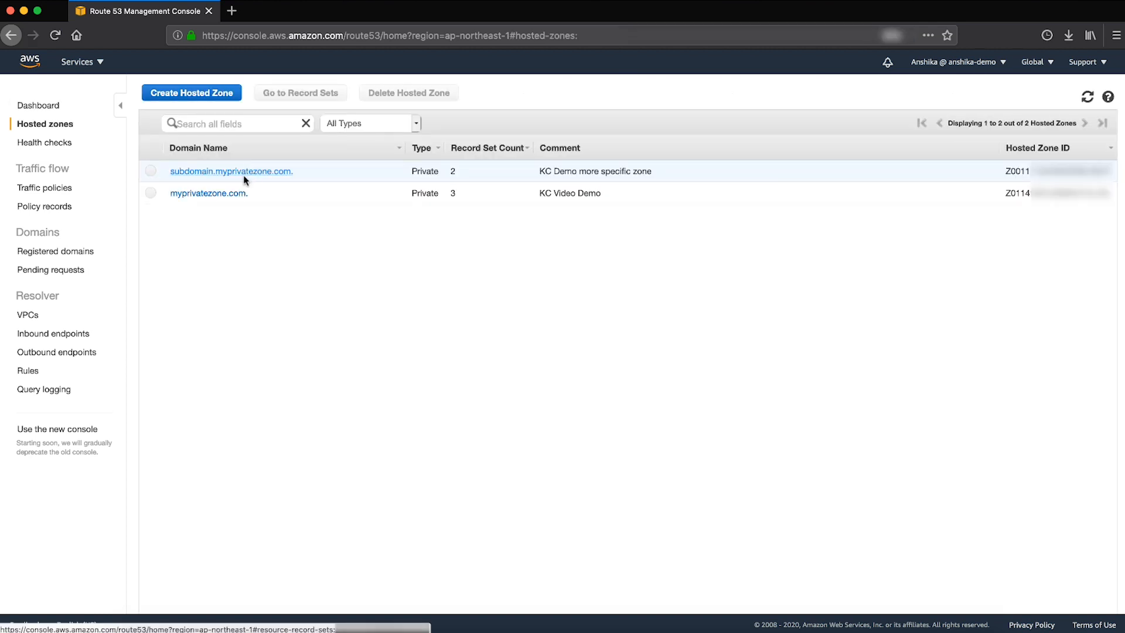
click(151, 193)
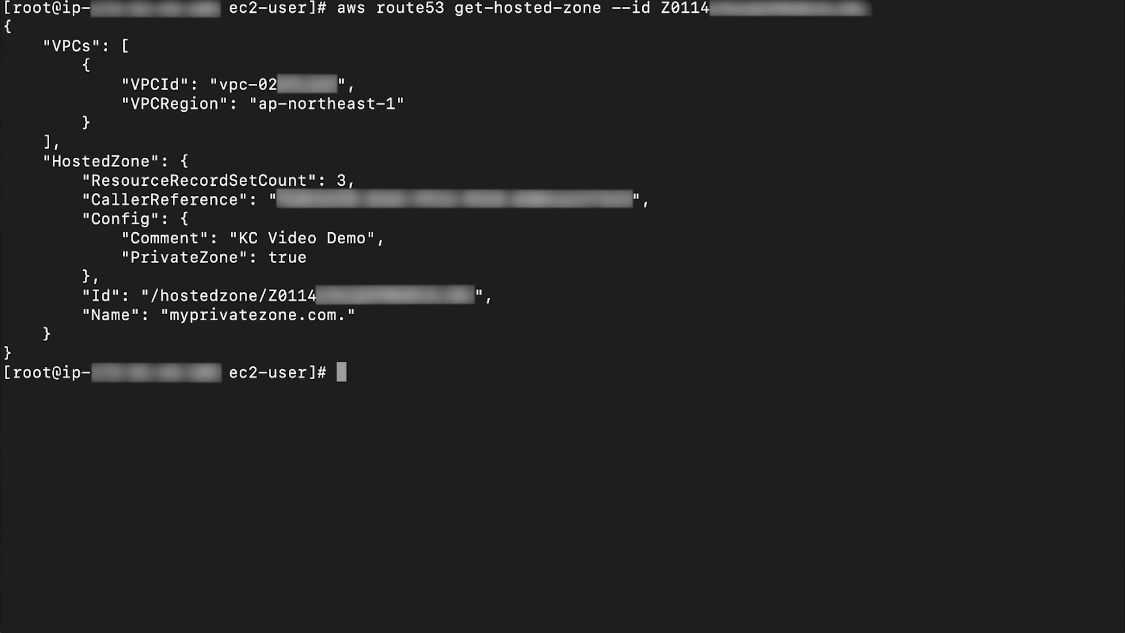
- Enter 'aws route53 list-hosted-zones' in the terminal after the get-hosted-zone check
text(aws route53 list-hosted-zones)
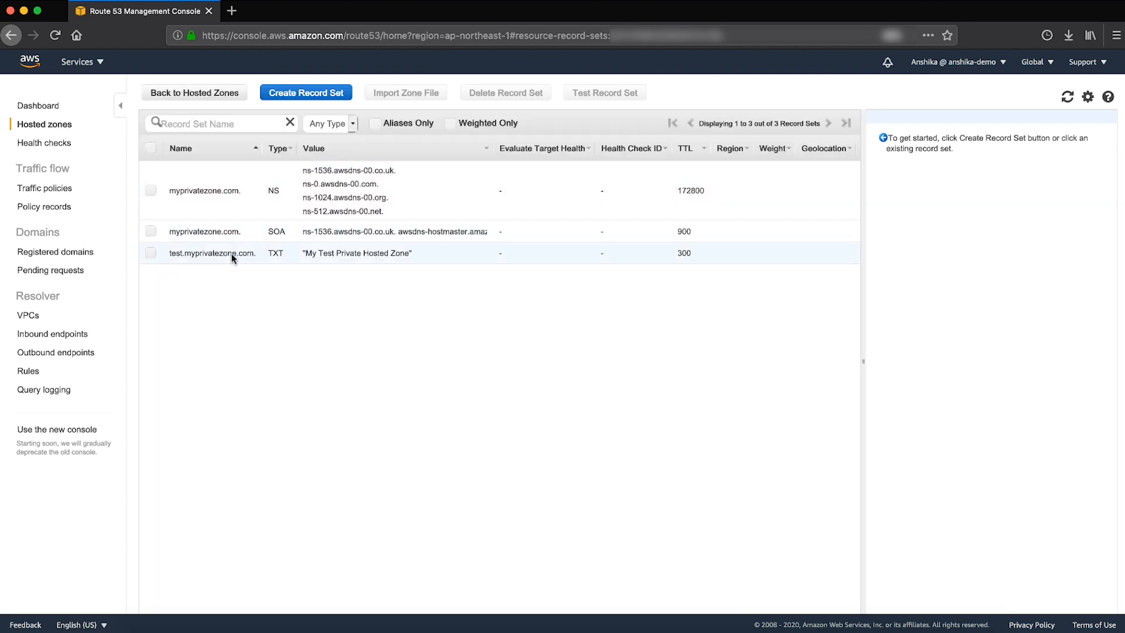
- View the test.myprivatezone.com TXT record's settings and its routing policy choices
click(212, 254)
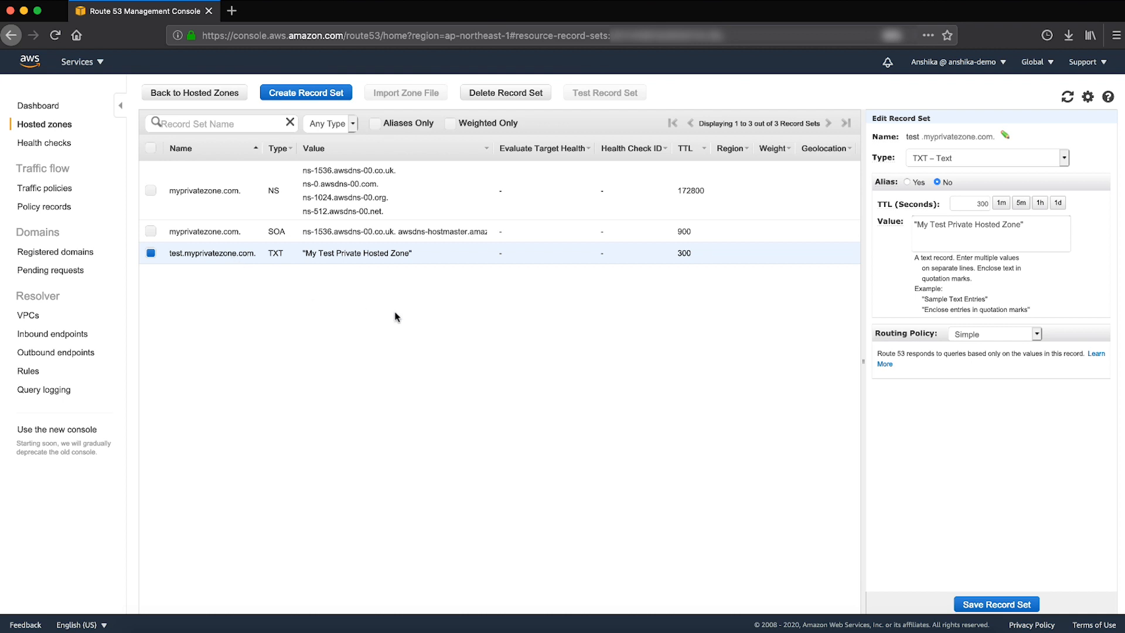
click(994, 334)
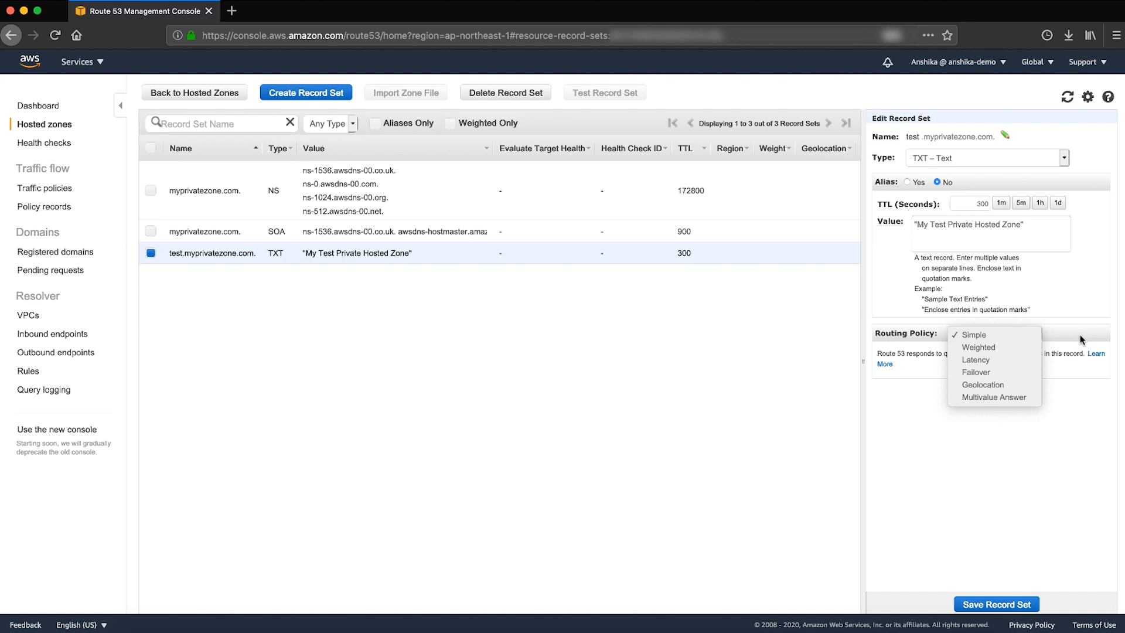
- Keep the Simple routing policy and go to the Route 53 Resolver rules
click(974, 334)
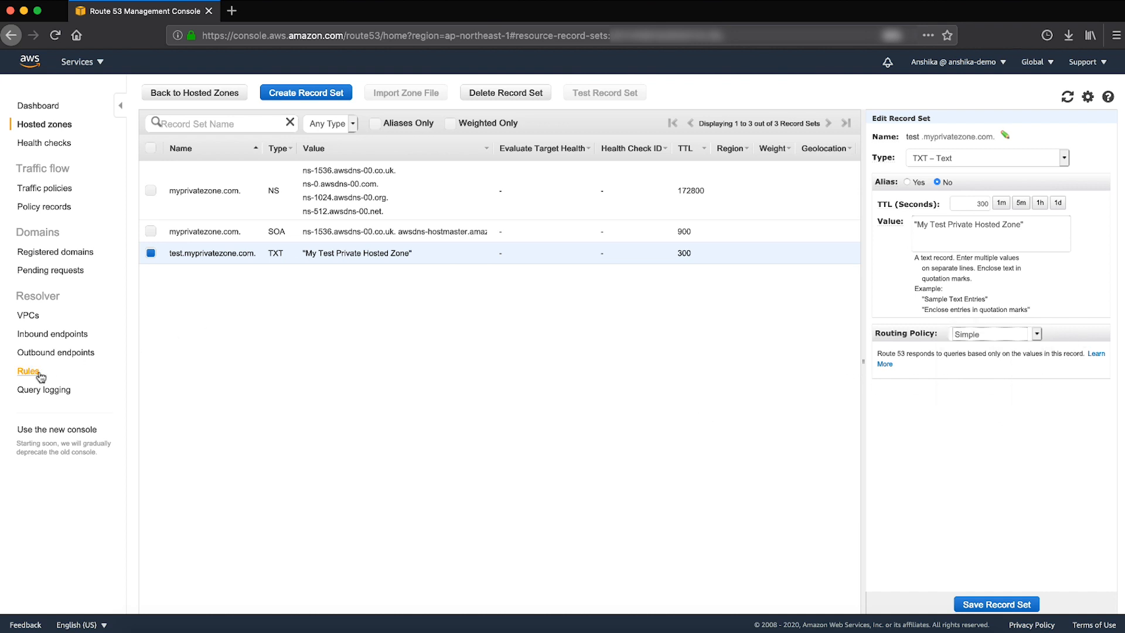
click(28, 371)
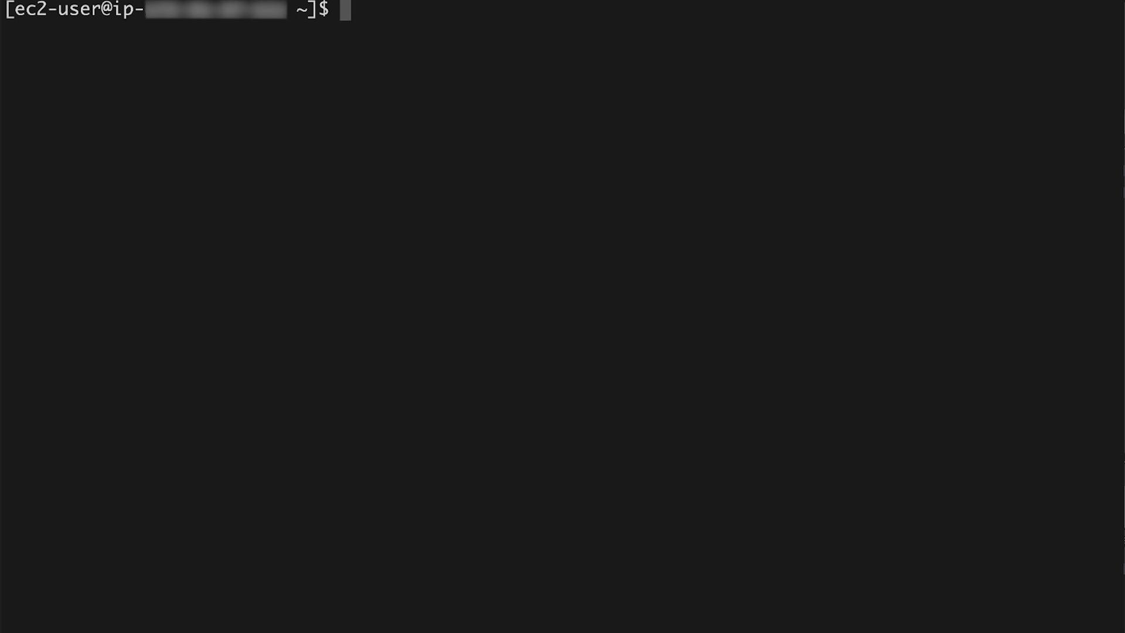
- Enter 'cat /etc/resolv.conf' at the EC2 instance's shell prompt
text(cat /e)
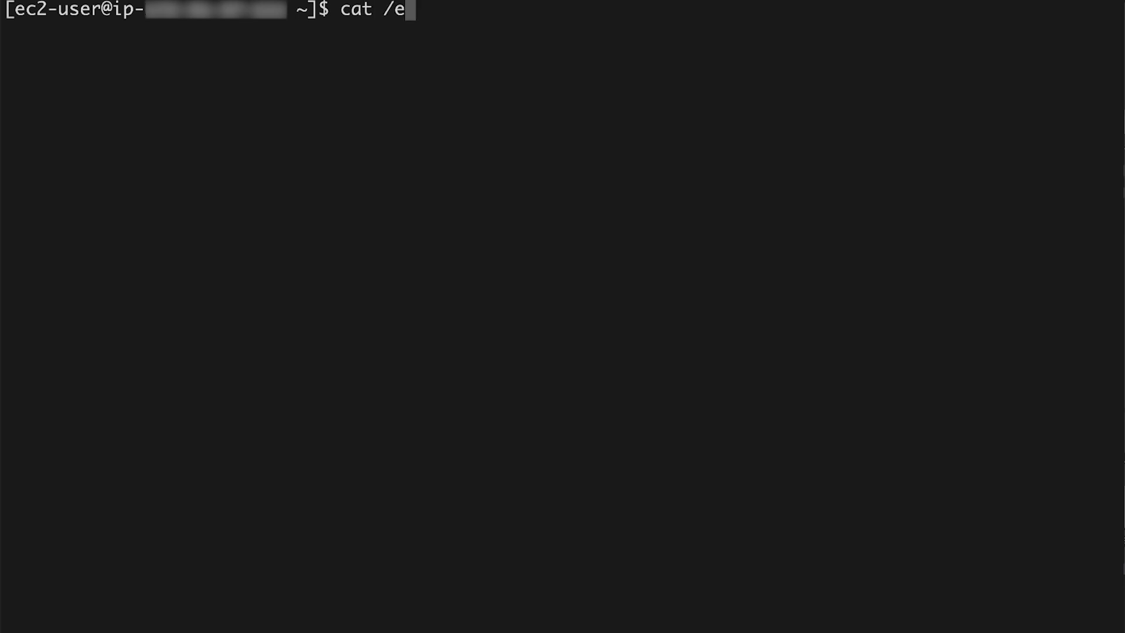
text(tc/reso)
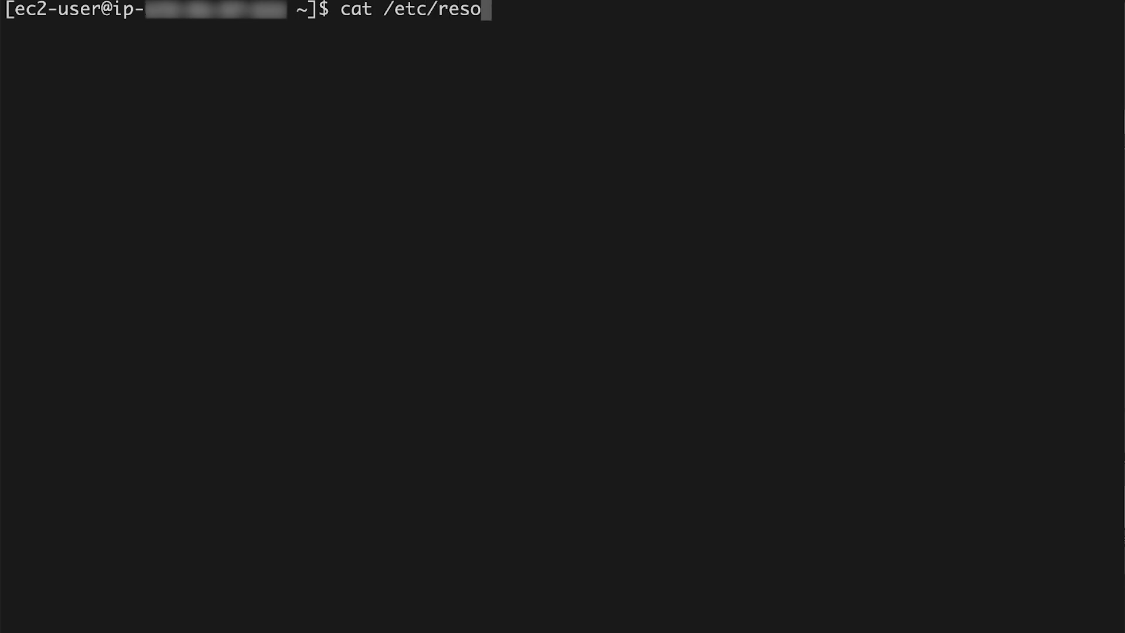
text(lv.conf)
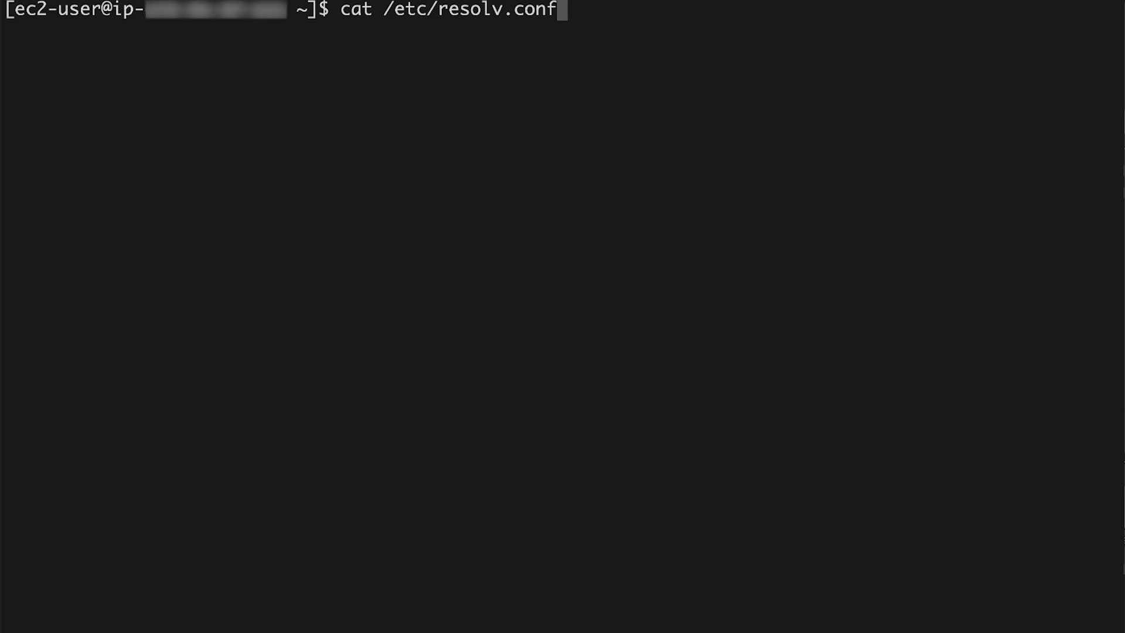